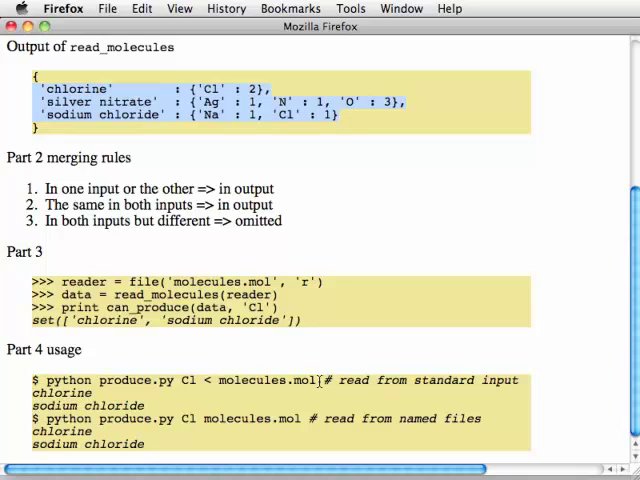
mouse_move(272, 398)
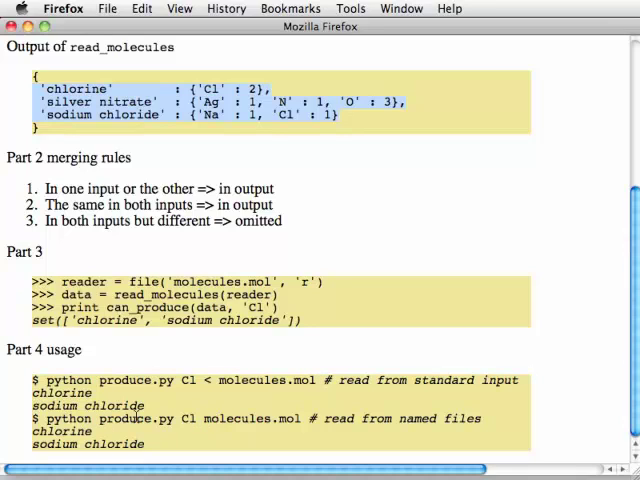
Begin final.py with import sys and from nano import read_molecules, checking produce.py's imports for reference.
double_click(238, 418)
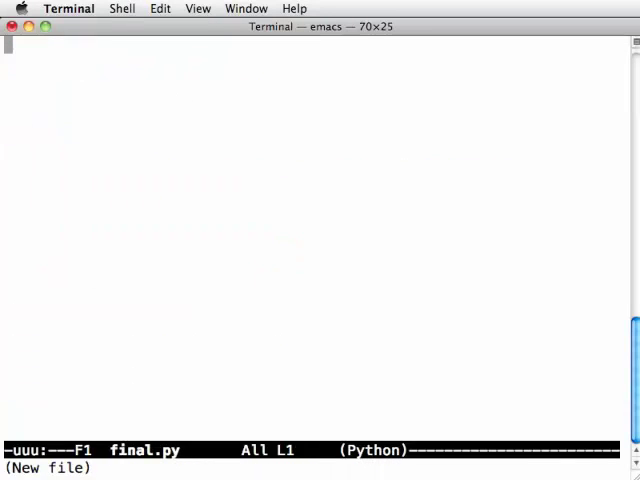
text(import sys)
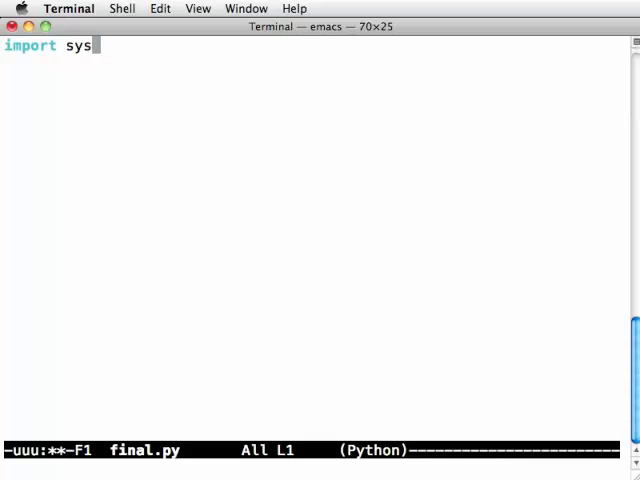
key(Return)
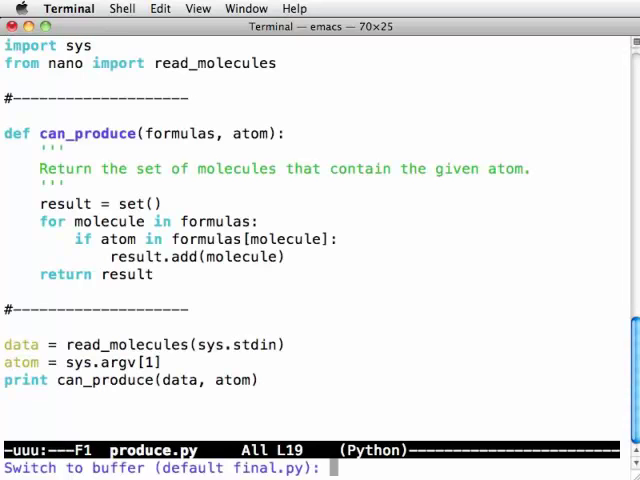
key(Return)
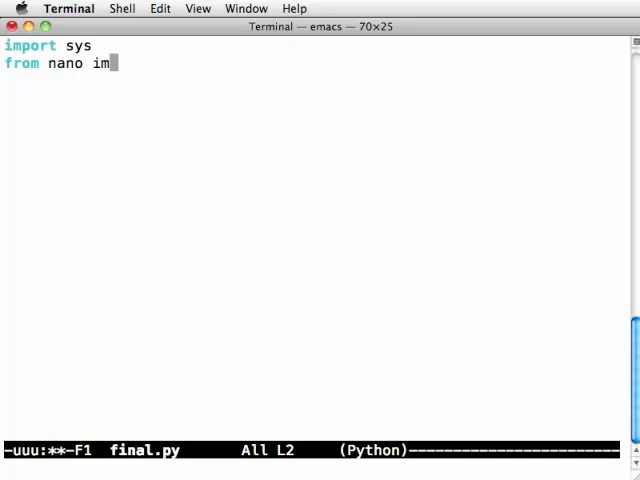
text(port read_molecules)
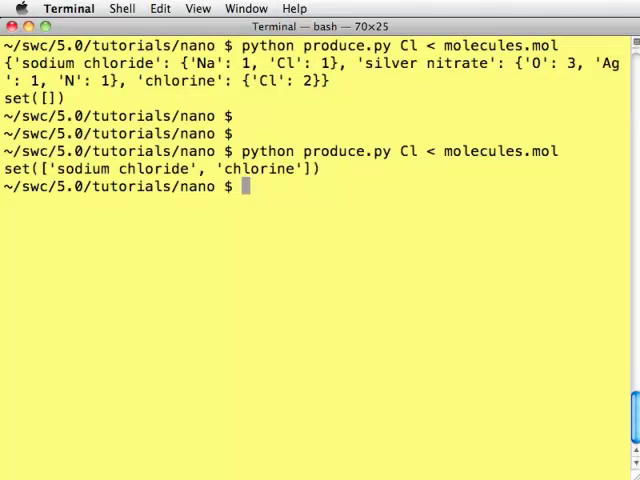
text(ls *.py)
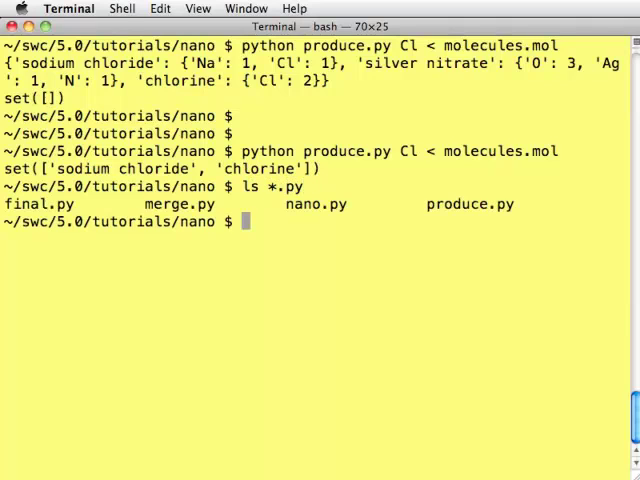
text(emacs final.py)
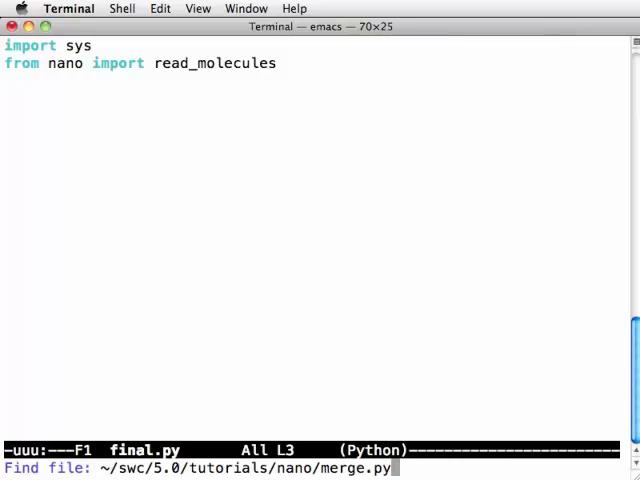
In merge.py, put the test code under an if __name__ == '__main__': guard and indent the first tests.
key(Return)
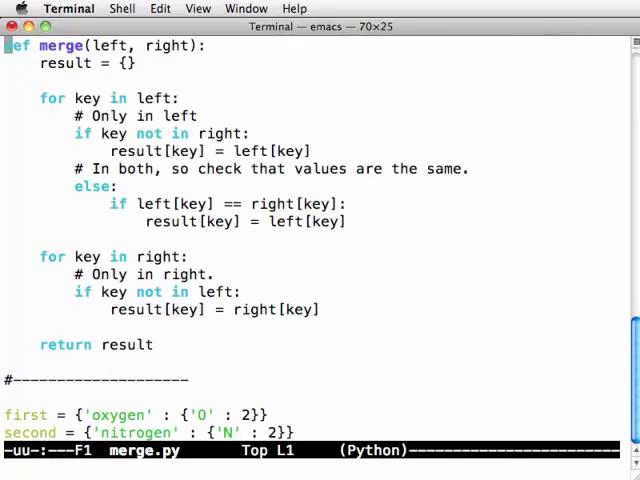
scroll(down, 3)
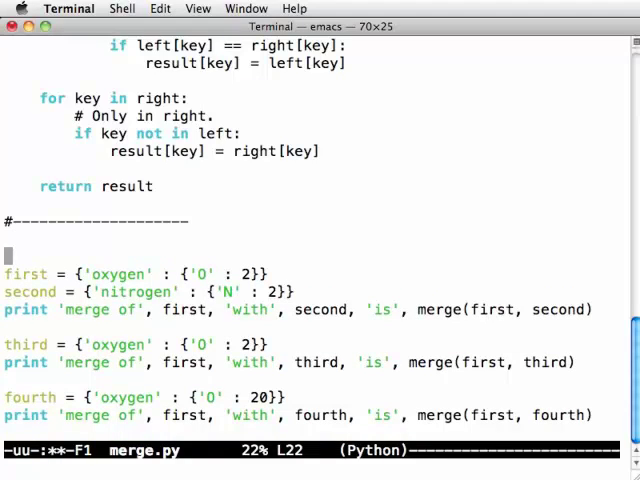
text(if __name__)
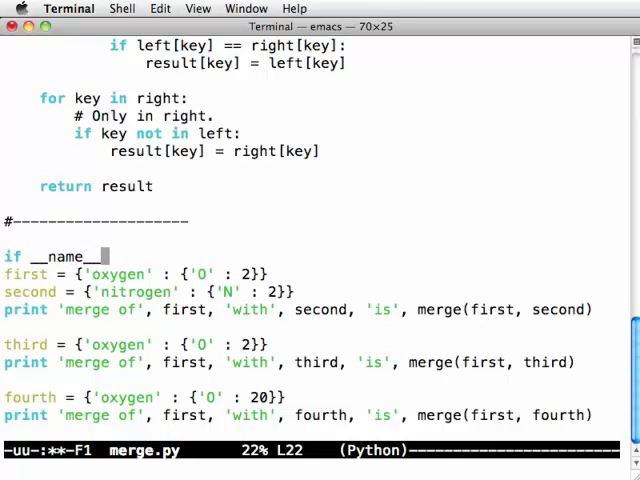
text(== '__main__':)
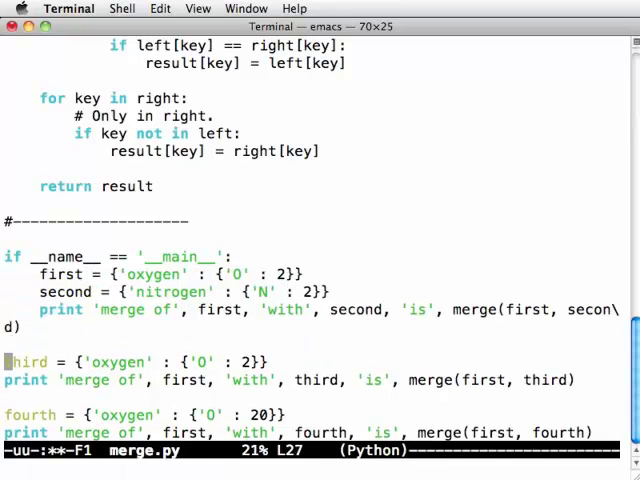
scroll(down, 3)
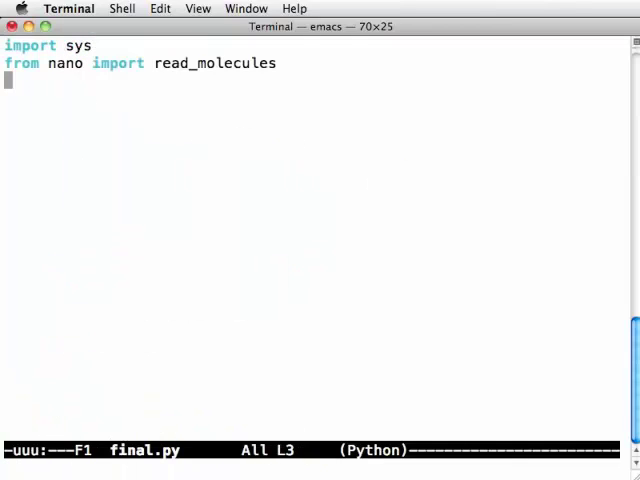
Add from merge import merge to final.py and an if __name__ == '__main__': guard before produce.py's main code.
text(from merge)
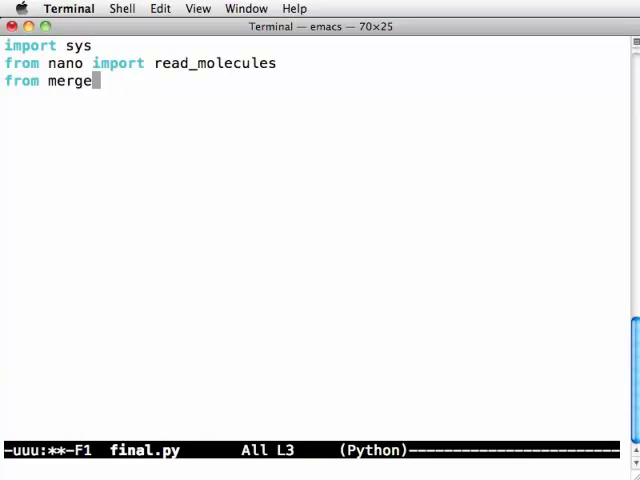
text(import merge)
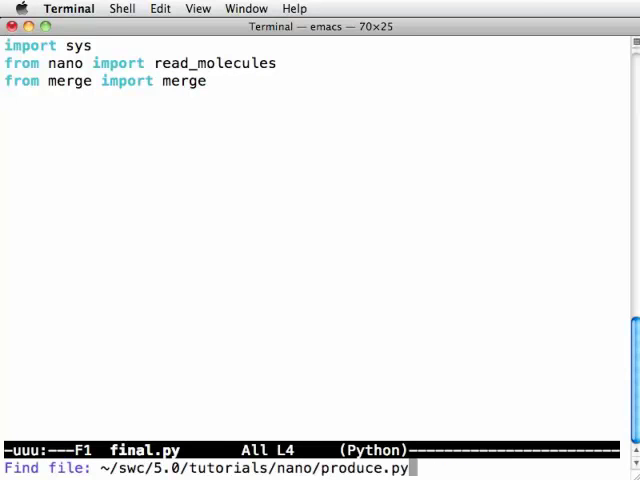
key(Return)
text(i)
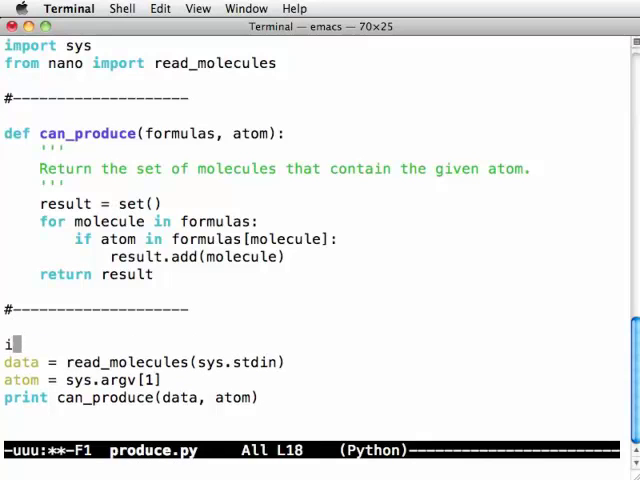
text(f __name__ ==)
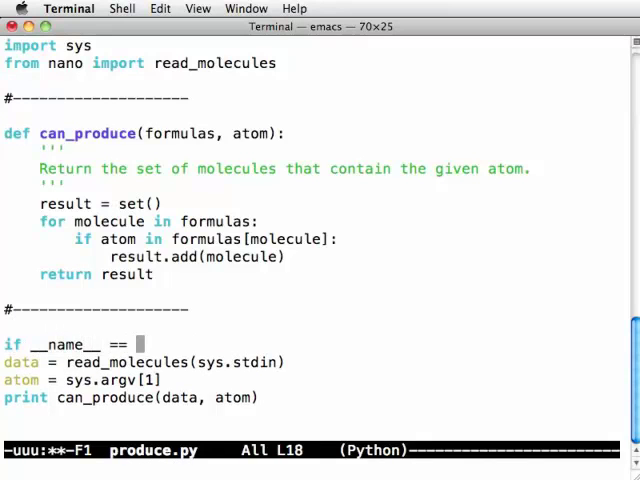
text('__main__':)
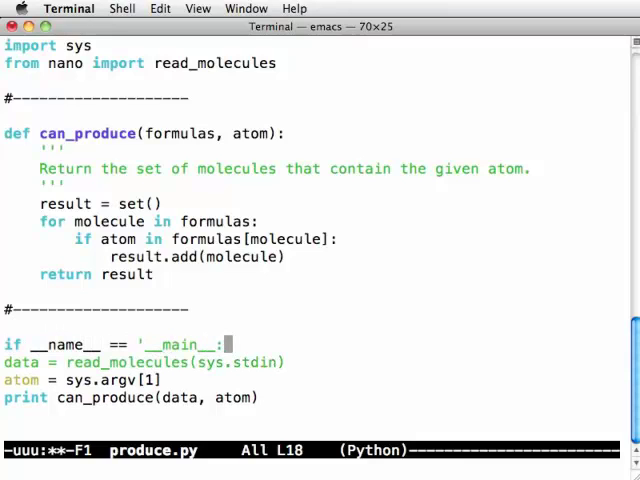
key(Home)
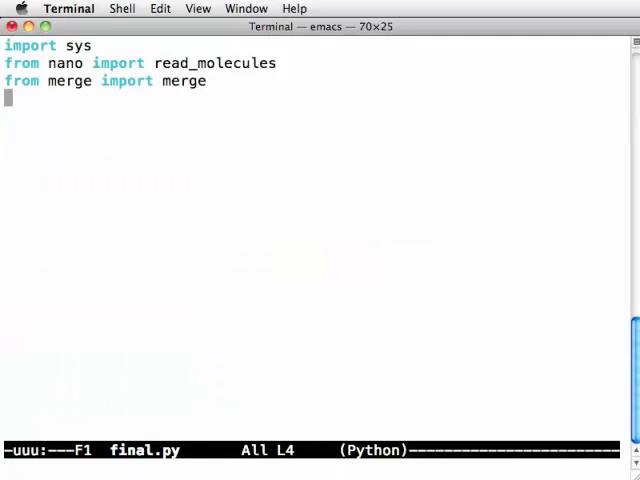
Import can_produce from produce and start final.py's __main__ block with a 'get all of the data' comment.
text(from produce import can_produce)
text(if)
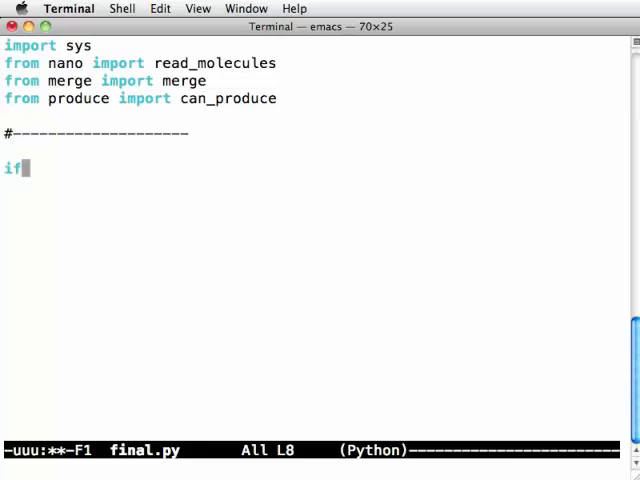
text(__name__ == ')
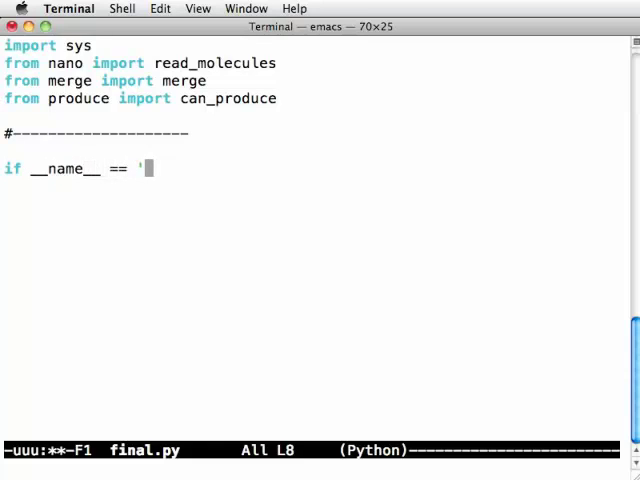
text(__main__)
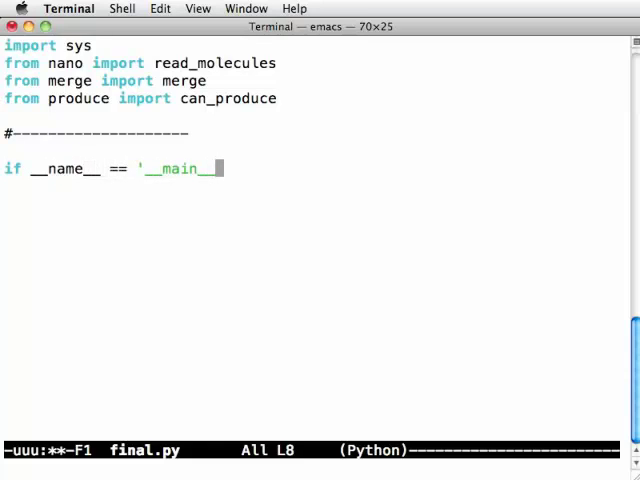
text(':)
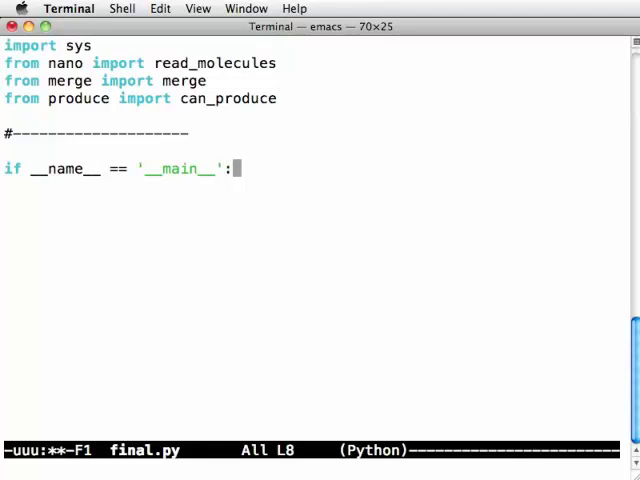
text(#)
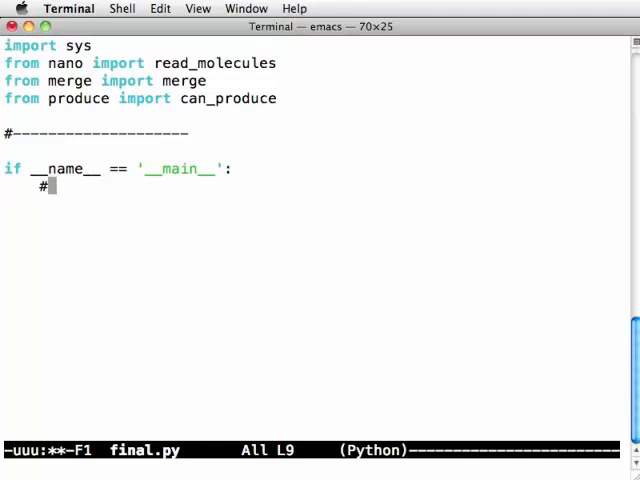
text(get all of the data)
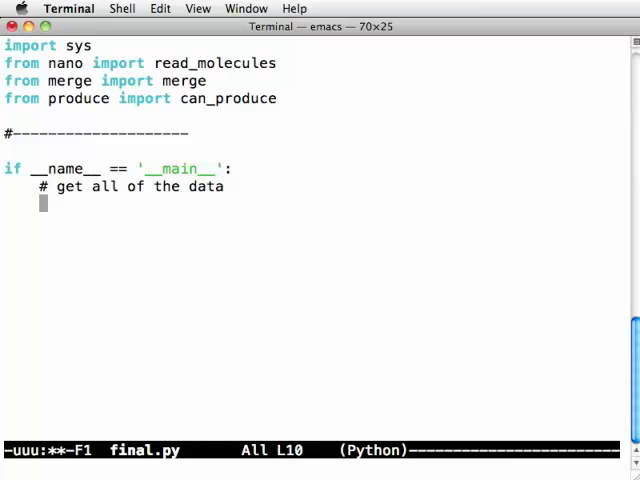
Compute makeable = can_produce(data, atom_name) and loop for m in makeable printing each molecule.
text(makeable = can_)
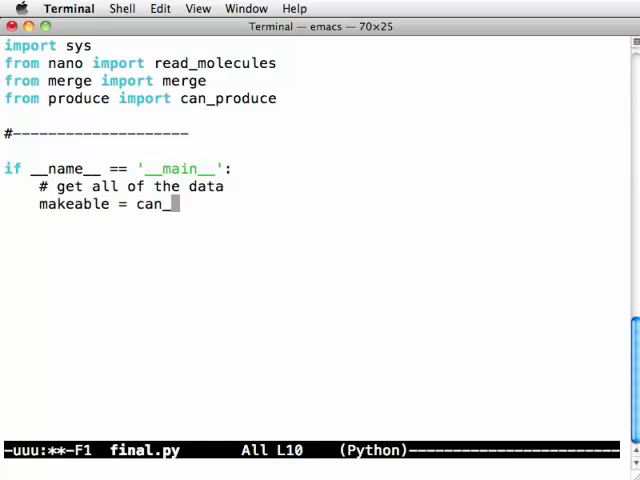
text(produce(atom_nam)
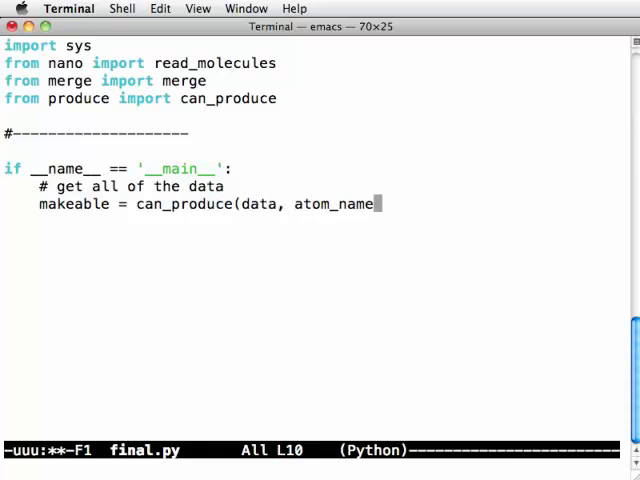
text())
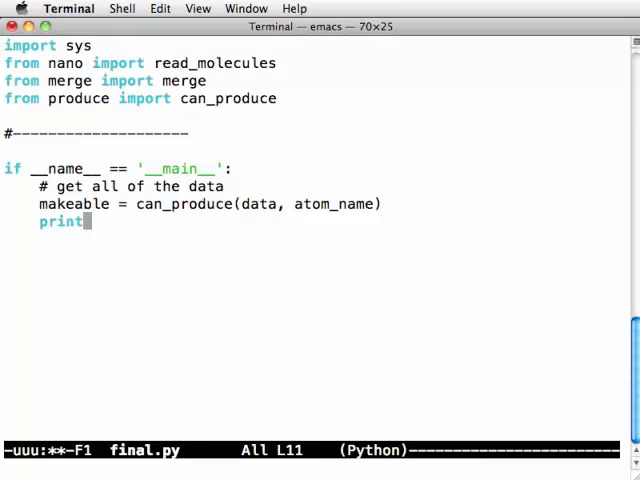
key(BackSpace)
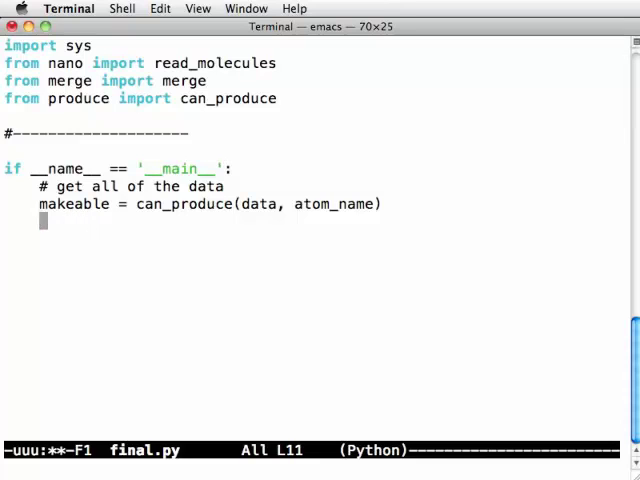
text(for m in makeable)
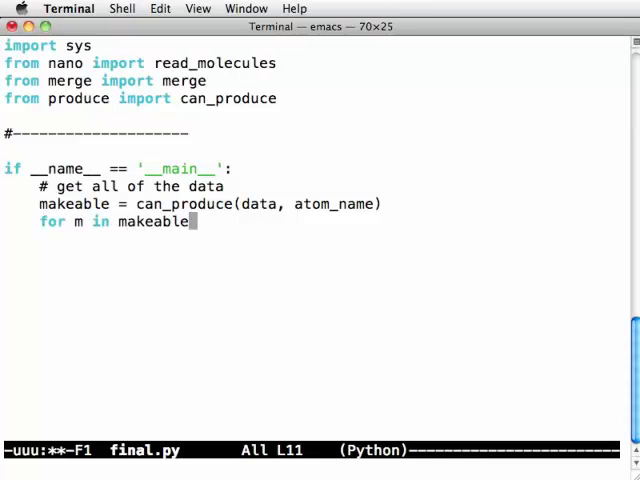
text(:)
text(print m)
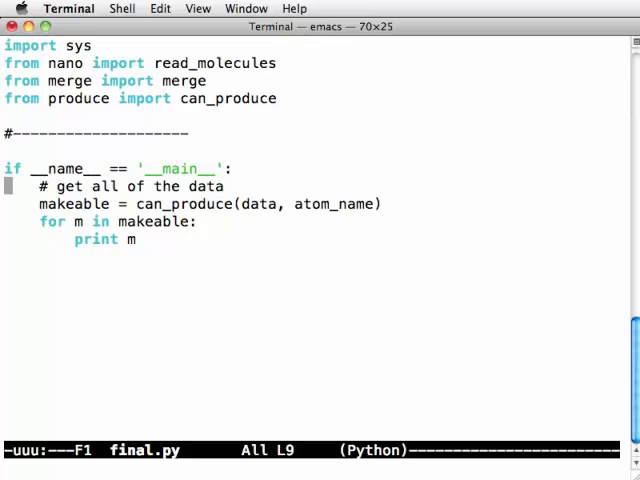
Assert len(sys.argv) >= 2 with 'Usage: final.py atom [files...]', then set atom_name = sys.argv[1] and filenames = sys.argv[2:].
key(Return)
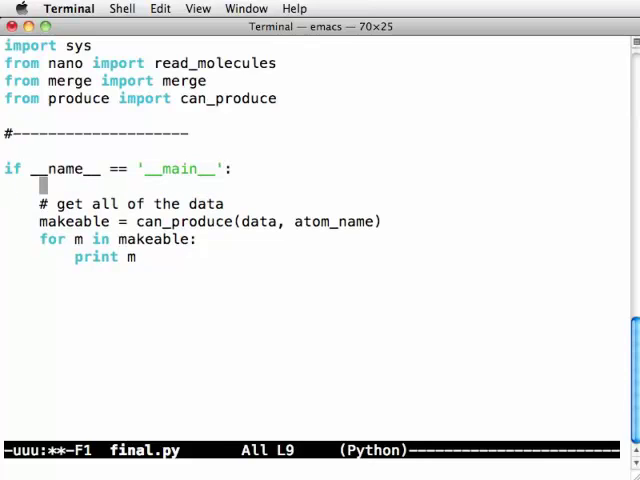
text(atom_name = sys.a)
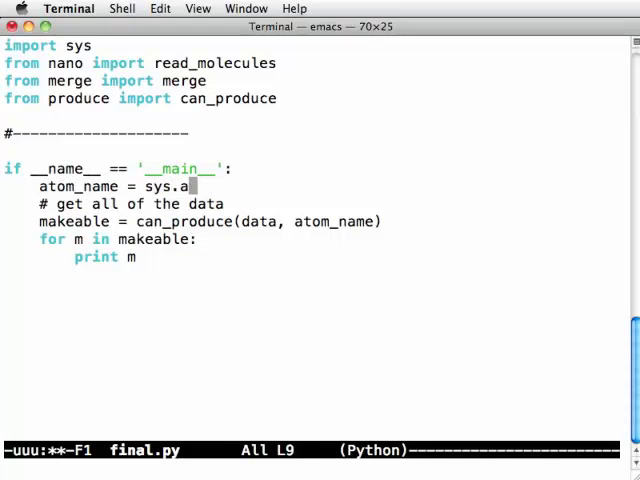
text(gv[1])
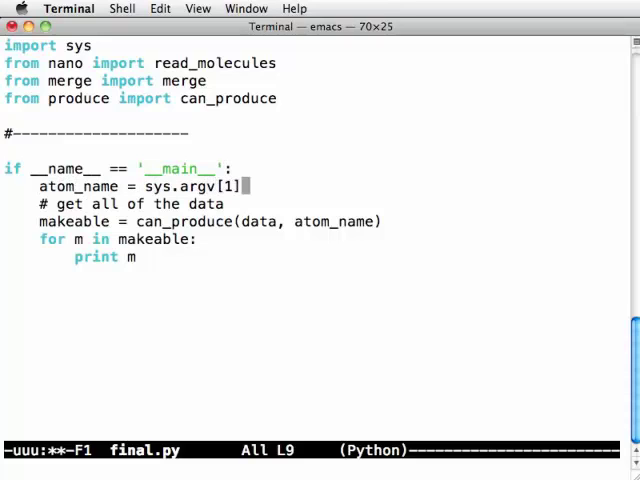
key(Return)
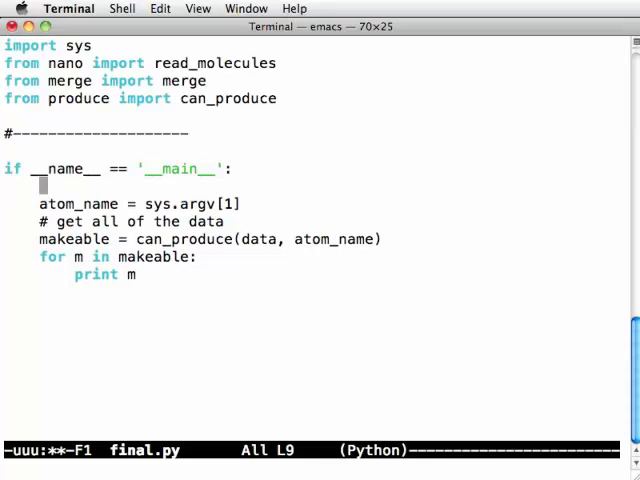
text(assert len)
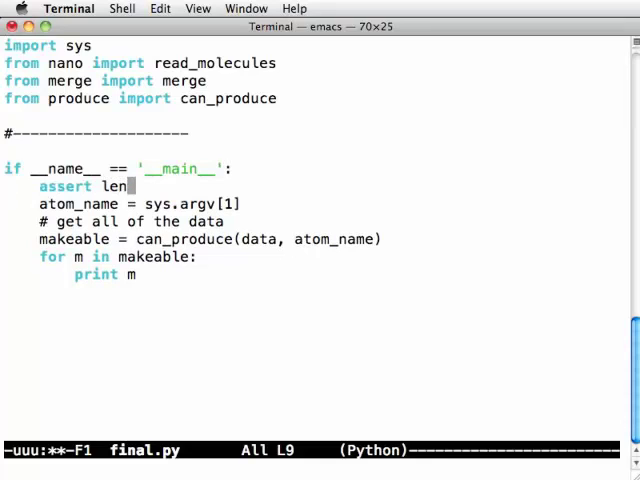
text((sys.argv) >)
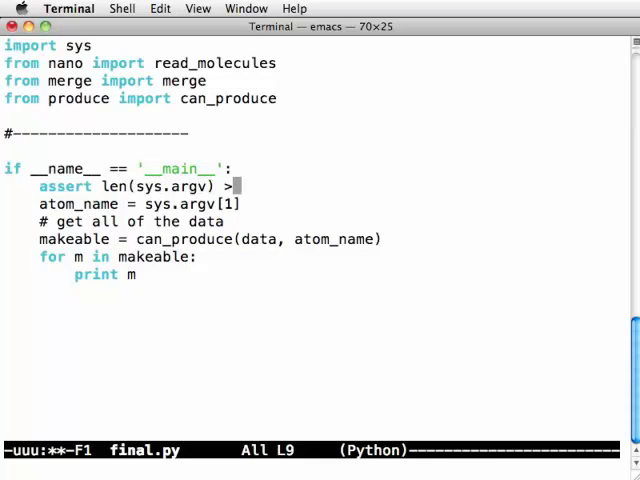
text(= 2,)
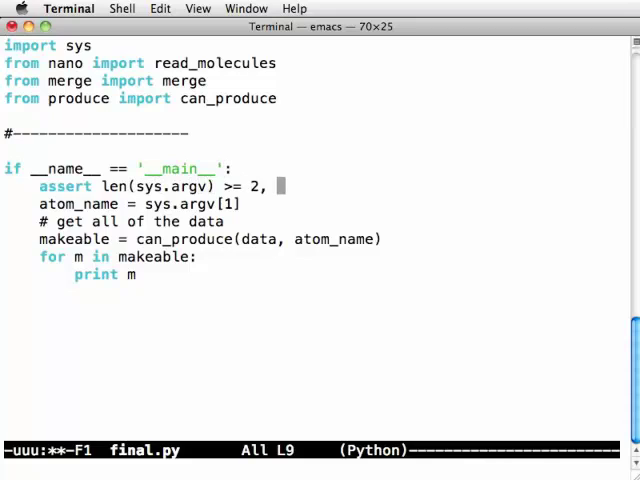
text('Usage:)
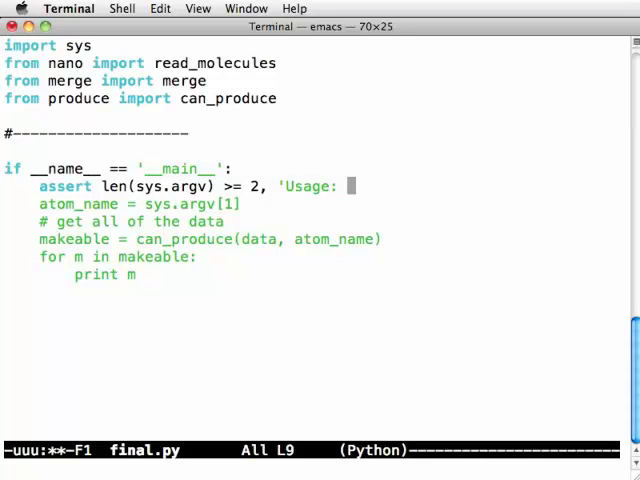
text(final.py atom [)
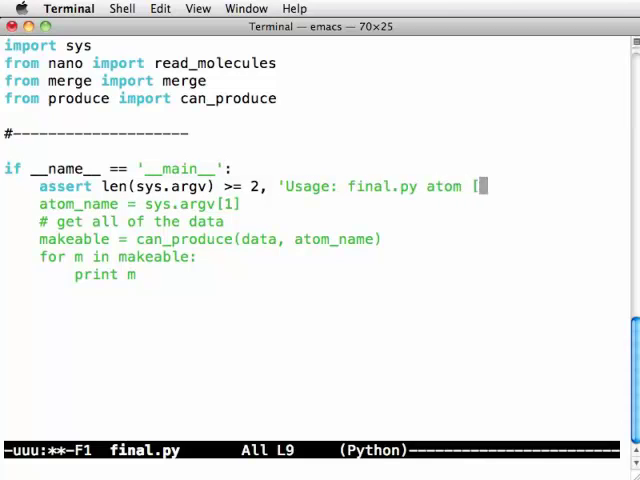
text(files...]')
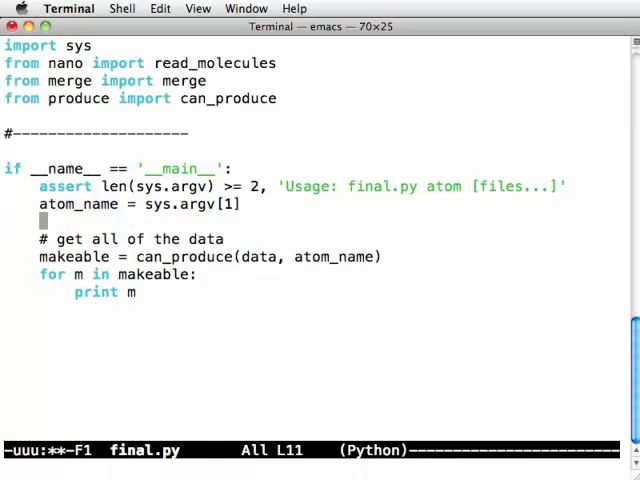
text(filenames =)
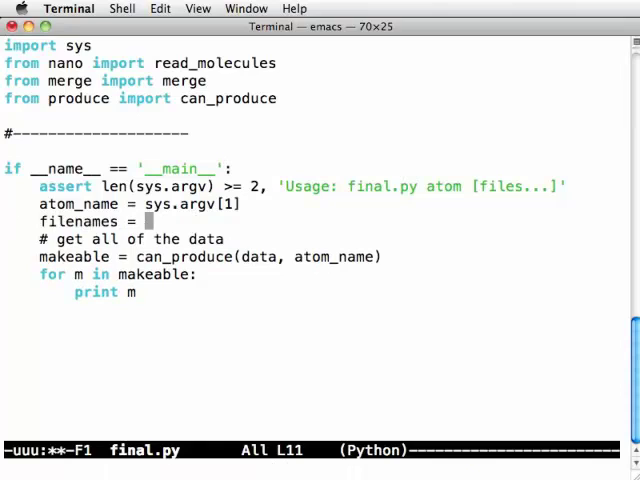
text(sys.argv[2:])
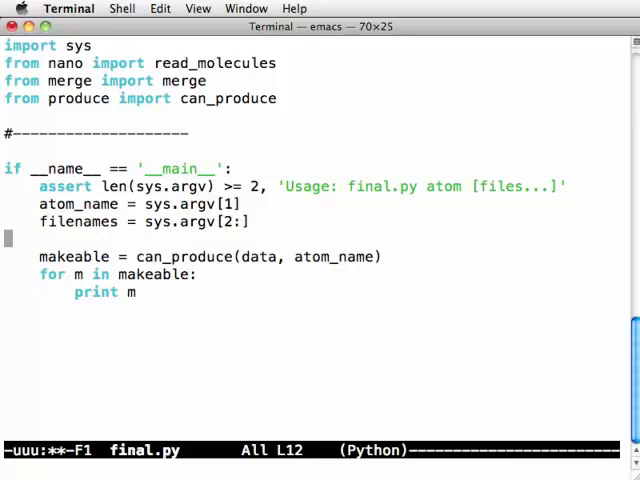
Loop over filenames, opening each file, reading more_data with read_molecules, closing it and merging into data.
text(data = {)
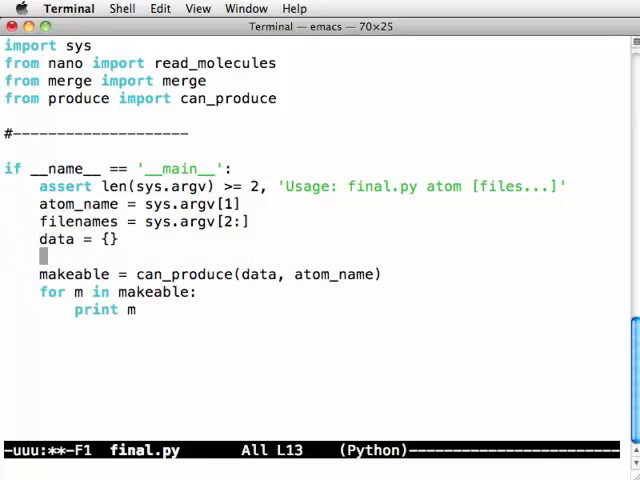
text(for filename in)
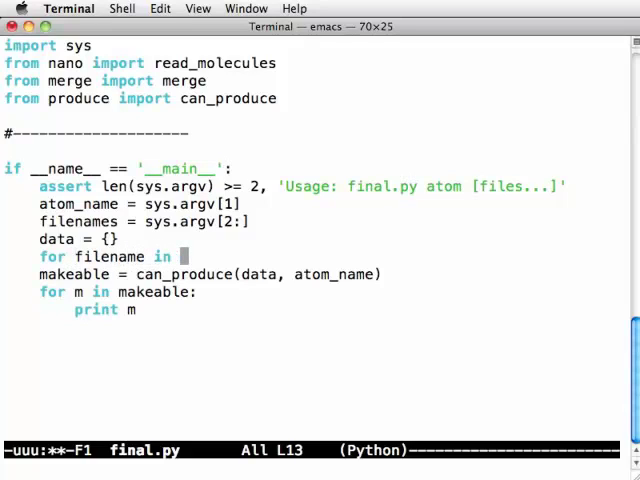
text(filenames:)
text(reader)
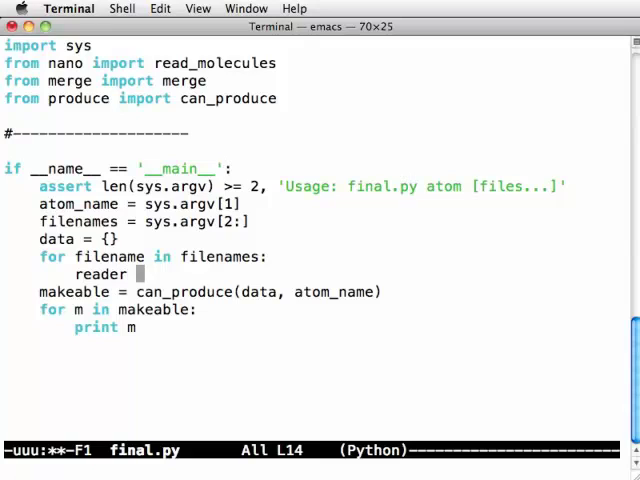
text(= open(filename, 'r)
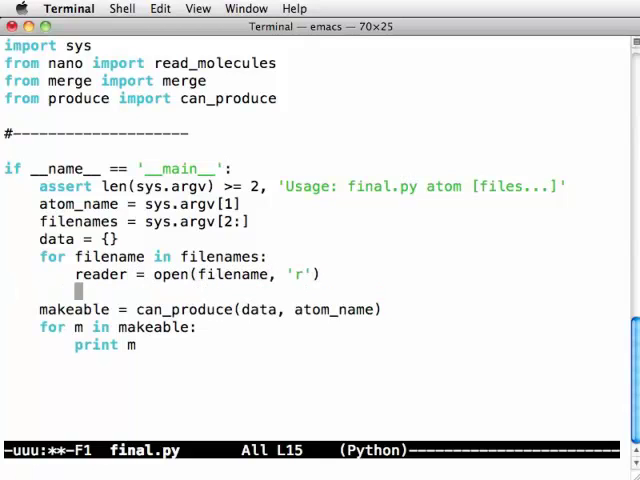
text(more_data =)
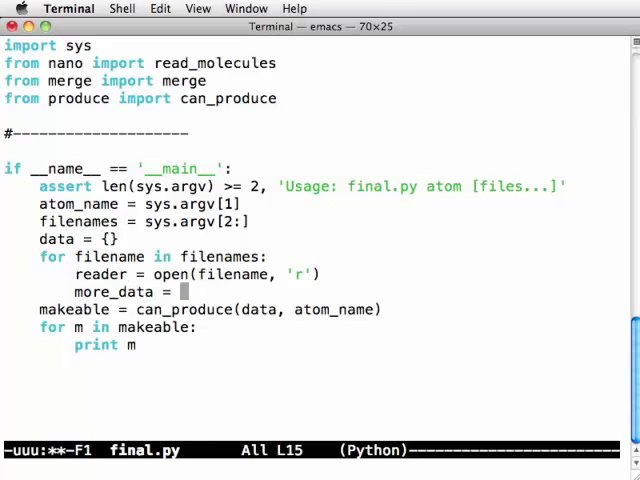
text(merge()
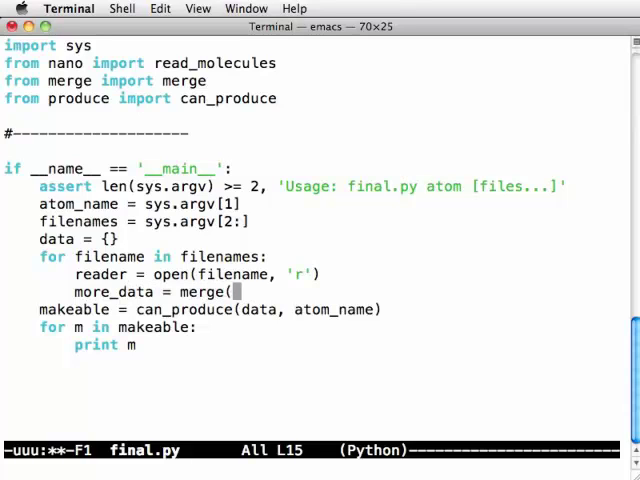
text(data, mo)
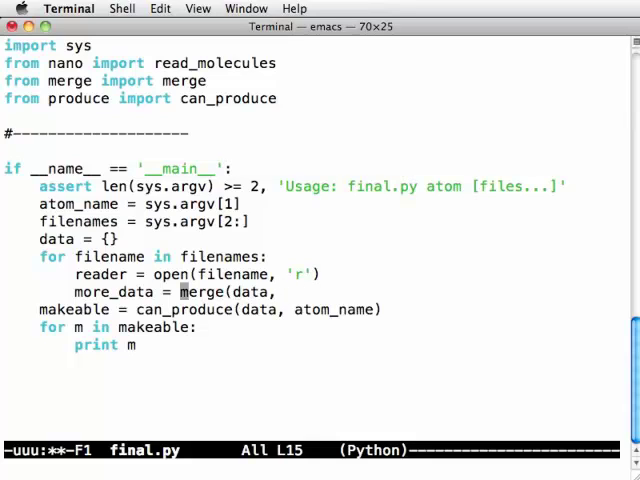
text(read_mo)
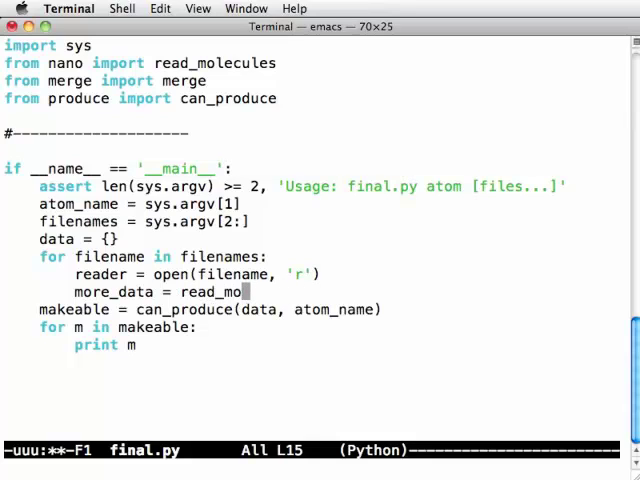
text(lecules(reader))
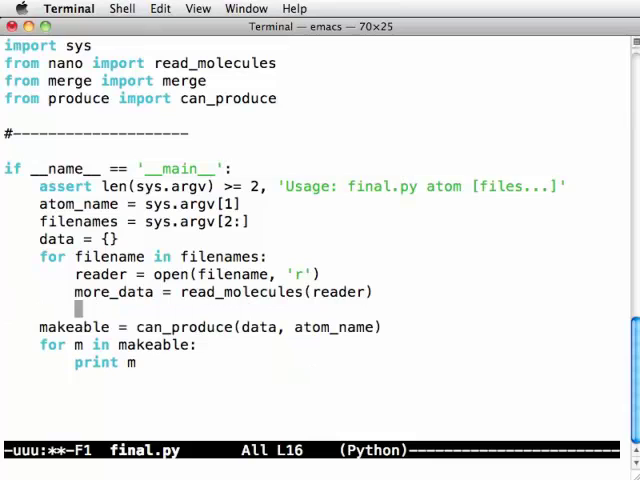
text(reader.close())
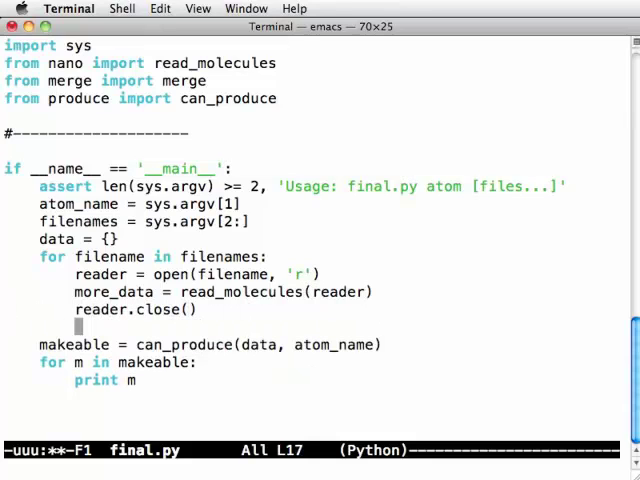
text(data = merge()
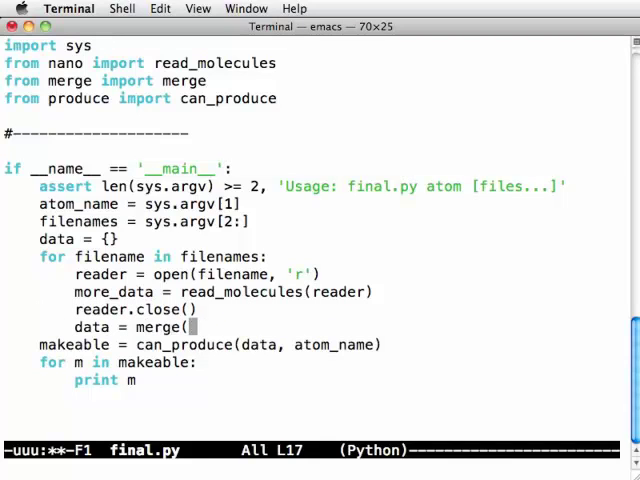
text(data, more_data))
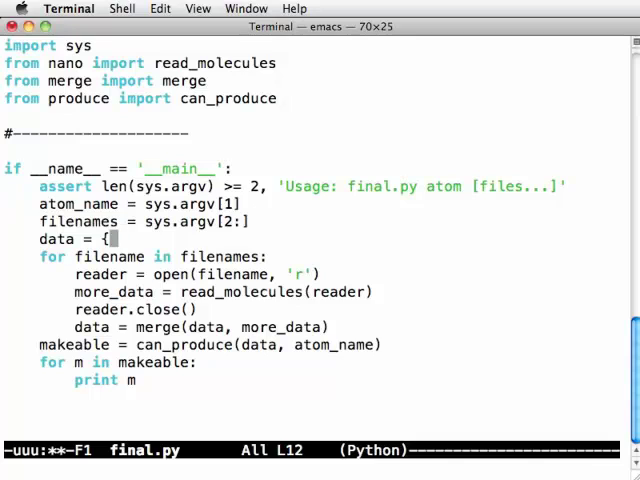
Wrap the file loop in def get_data(filenames) with a pass placeholder for standard input when no filenames, and save.
text(get_data)
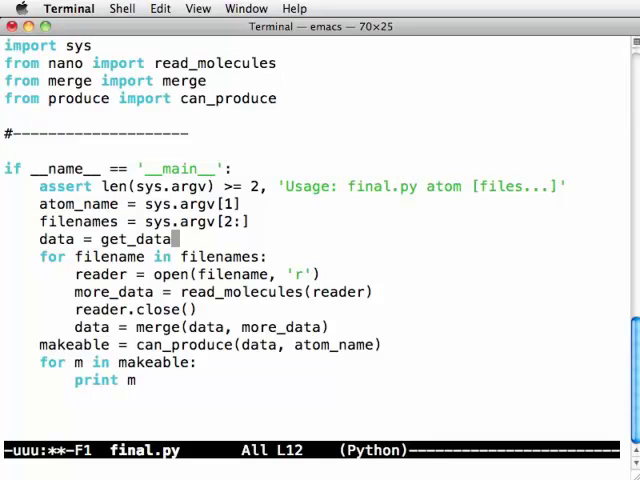
text((filenames))
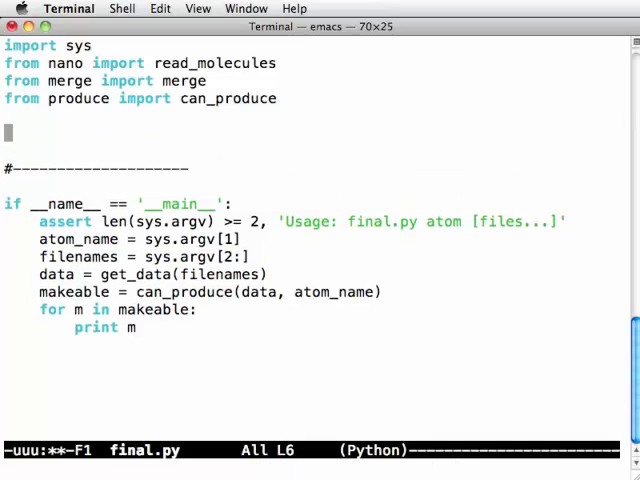
text(d)
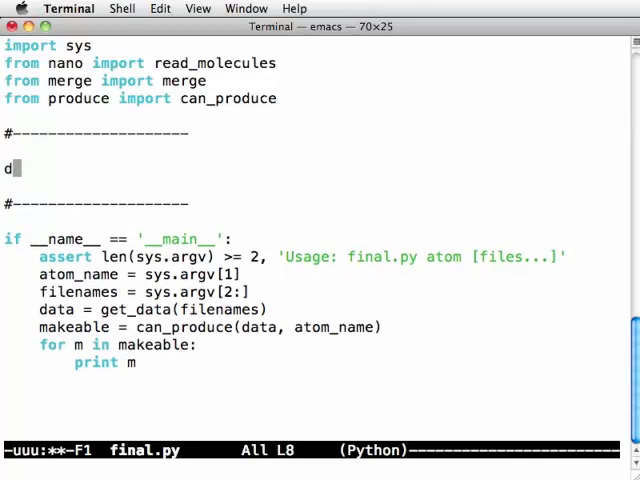
text(ef get_data(filenames):)
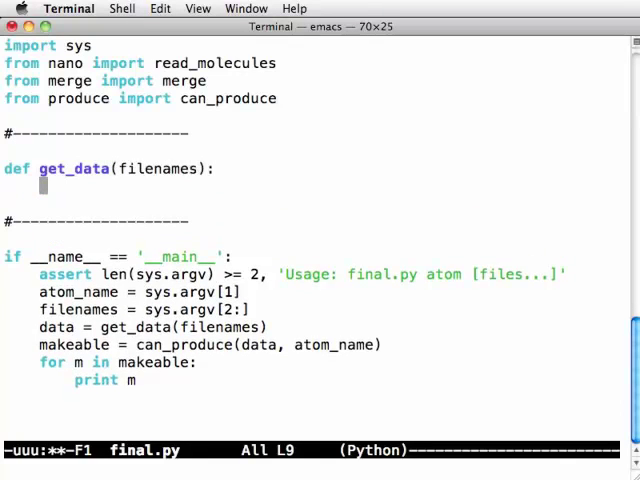
text(if l)
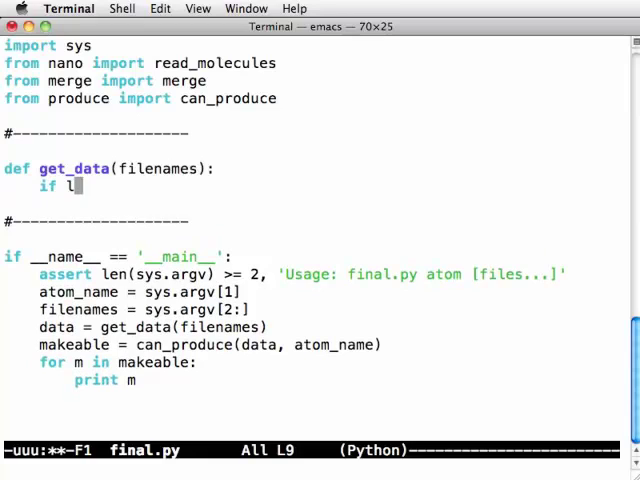
text(en(filenames))
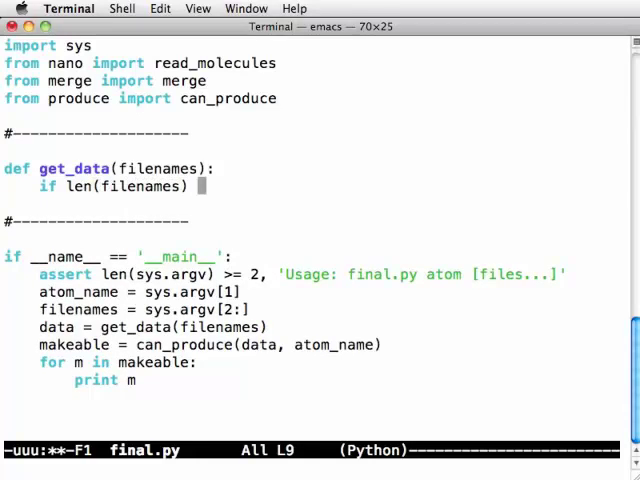
text(== 0:)
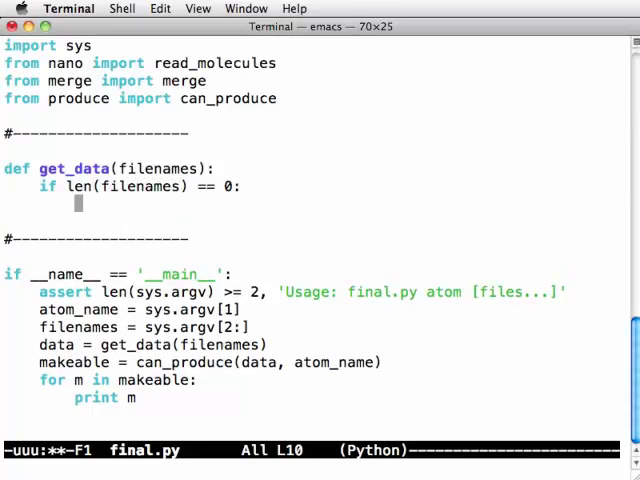
text(pass #)
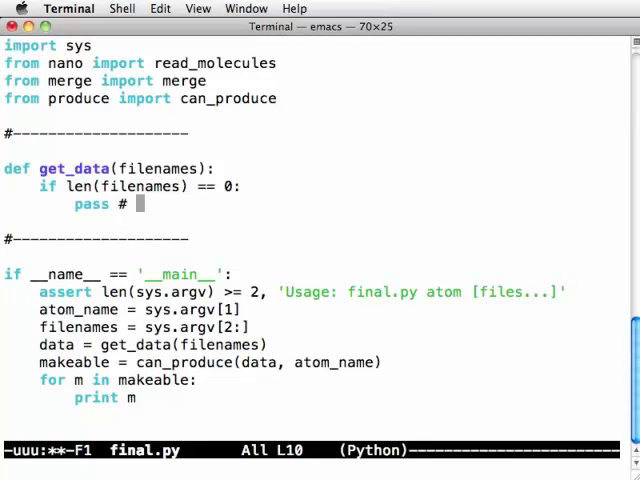
text(standard input)
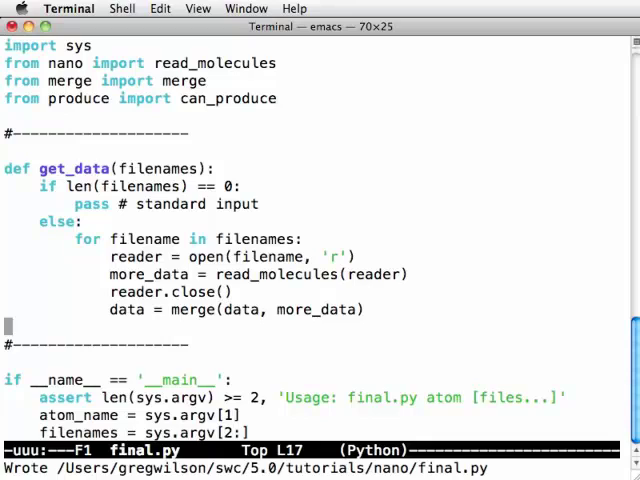
Make get_data read data = read_molecules(sys.stdin) when no filenames are given, loop with f, and return data.
text(return data)
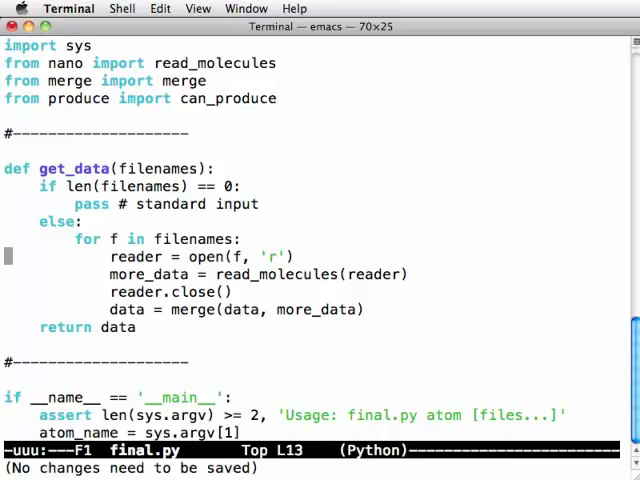
key(up)
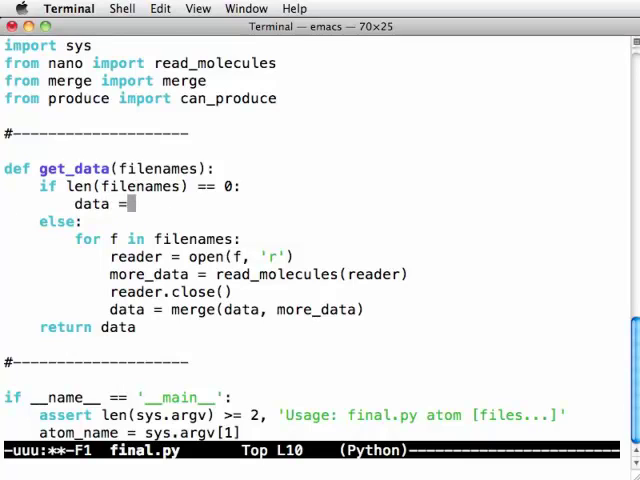
text(read)
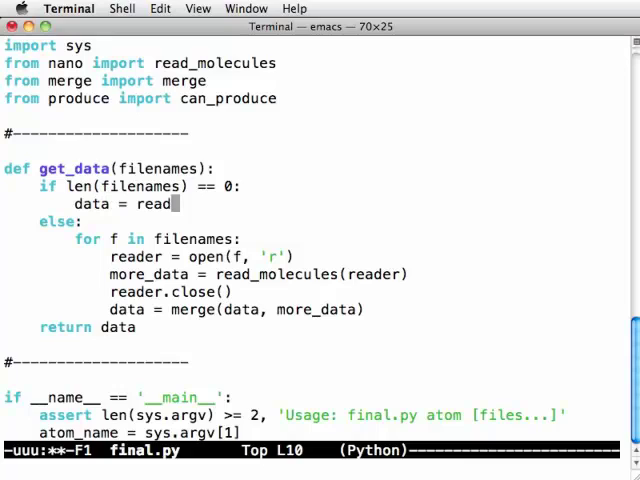
text(_molecules(sys.stdin)
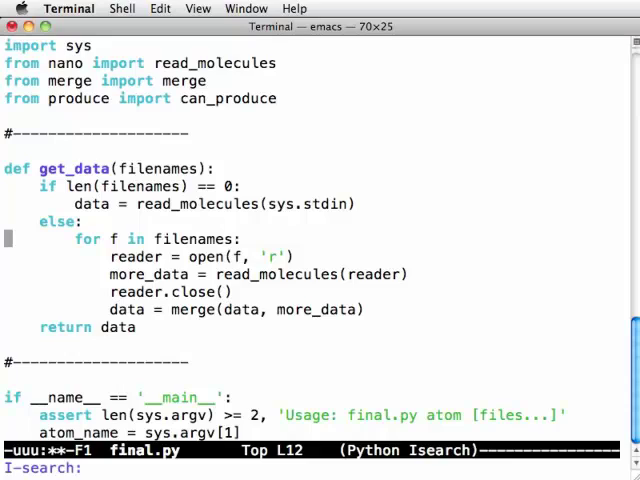
key(Return)
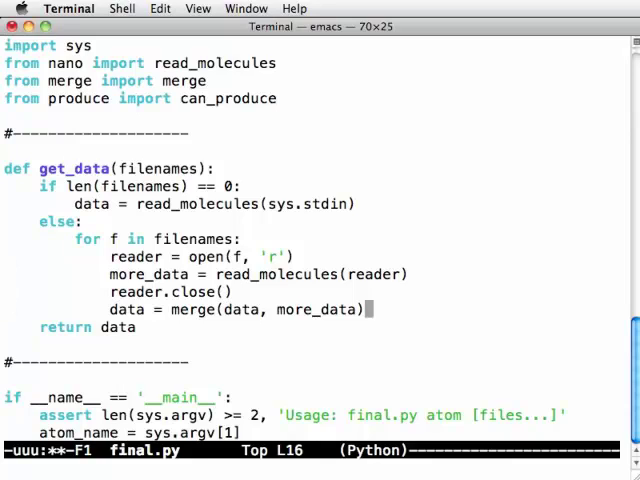
mouse_move(288, 308)
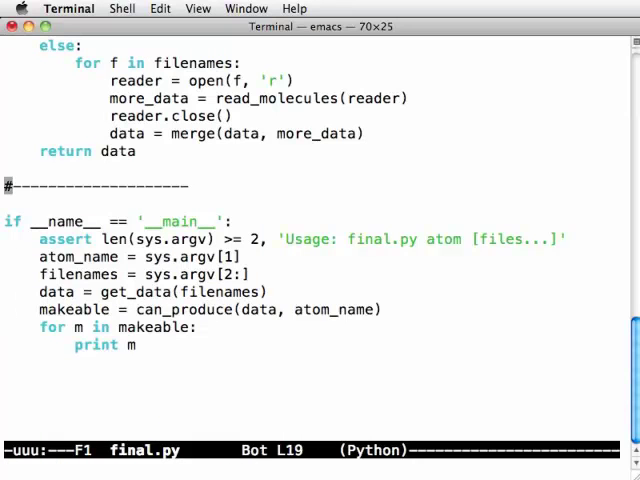
scroll(up, 3)
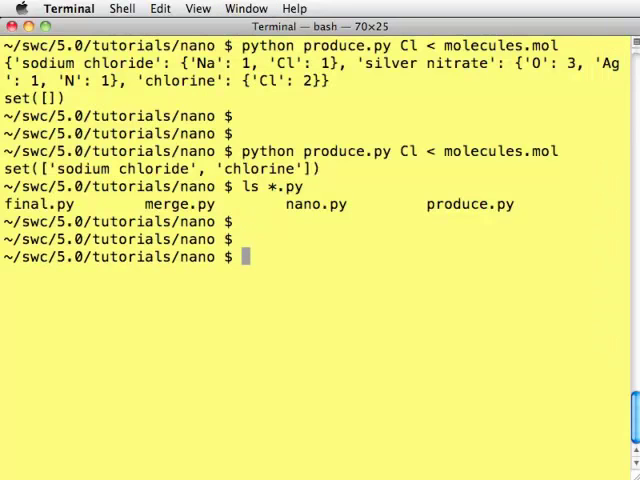
Run python final.py Cl < molecules.mol, printing sodium chloride and chlorine, then rerun with molecules.mol as a file argument.
text(python fin)
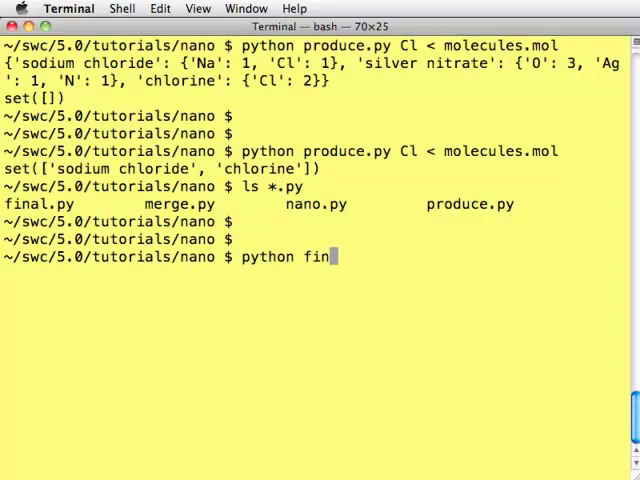
text(al.py Cl)
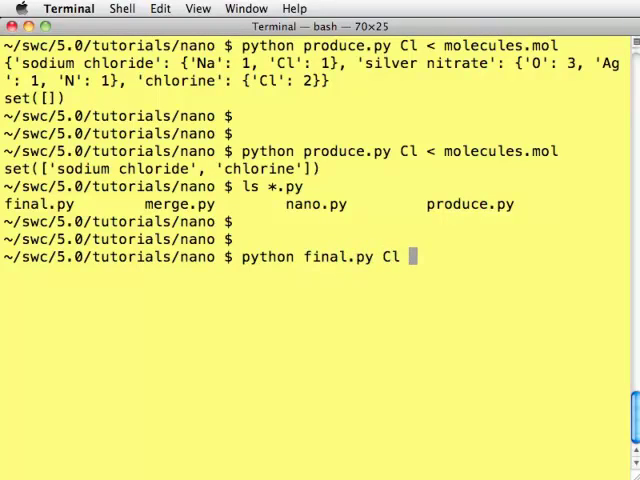
text(< molecules.mol)
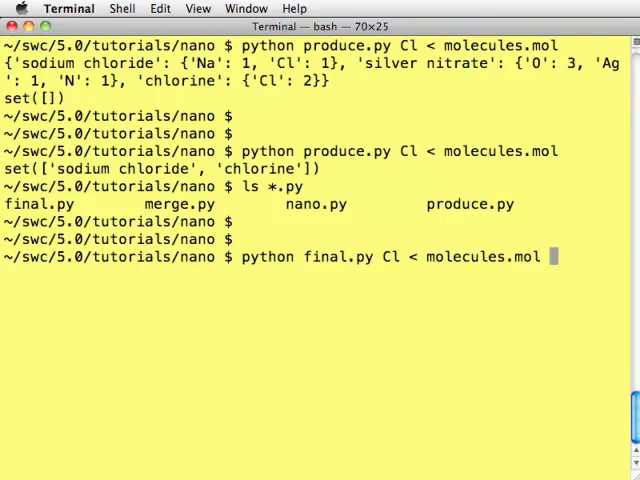
key(Return)
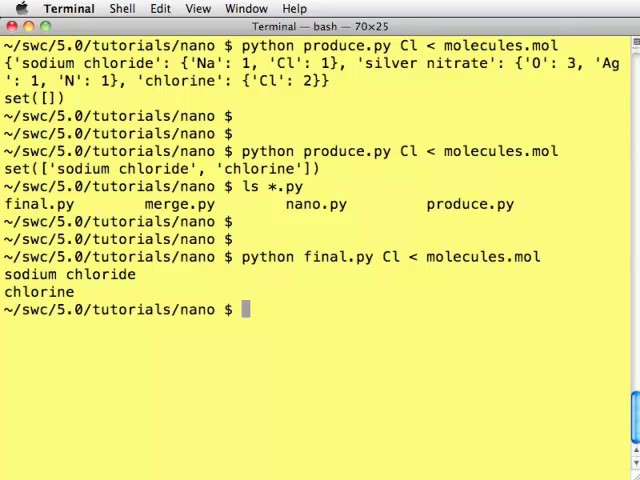
text(python final.py Cl < molecules.mol)
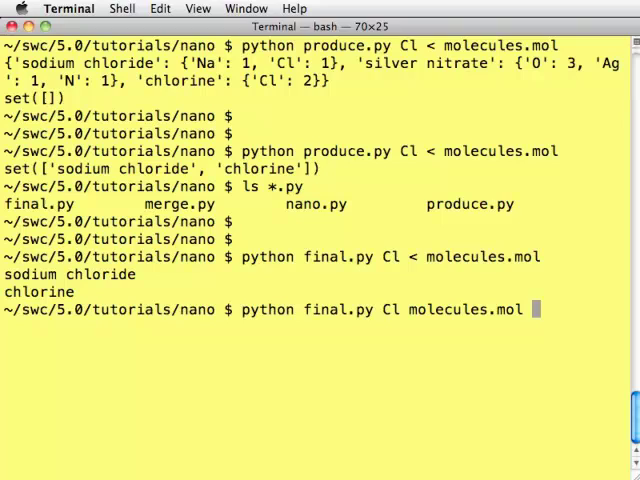
key(Return)
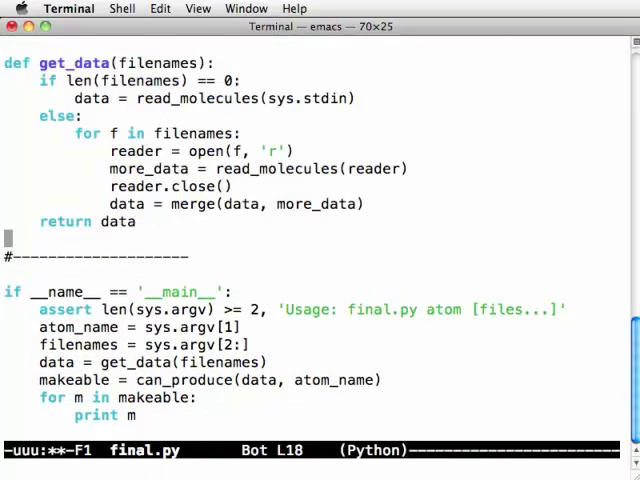
Inspect the UnboundLocalError on data in bash and open a new empty more.mol in Emacs.
scroll(up, 3)
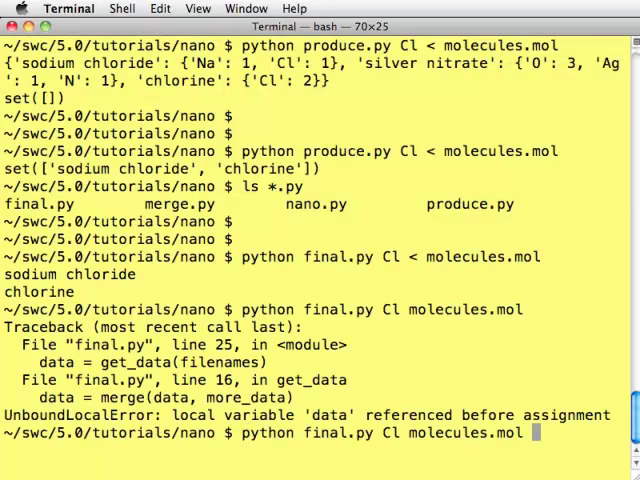
key(Return)
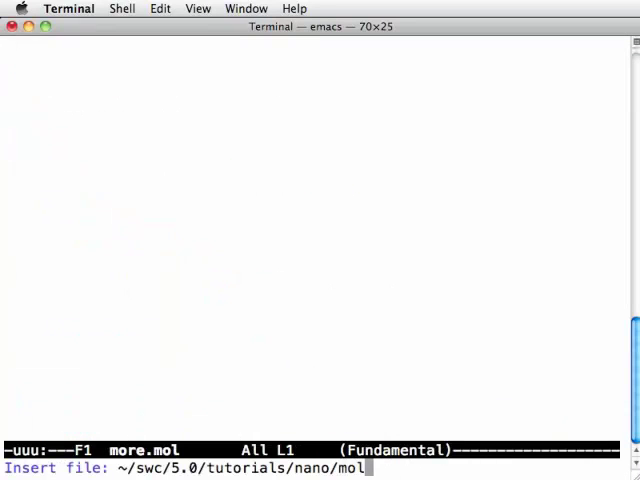
Fill more.mol from molecules.mol with sodium changed to potassium, run on both files, and add makeable = list(makeable).
key(Return)
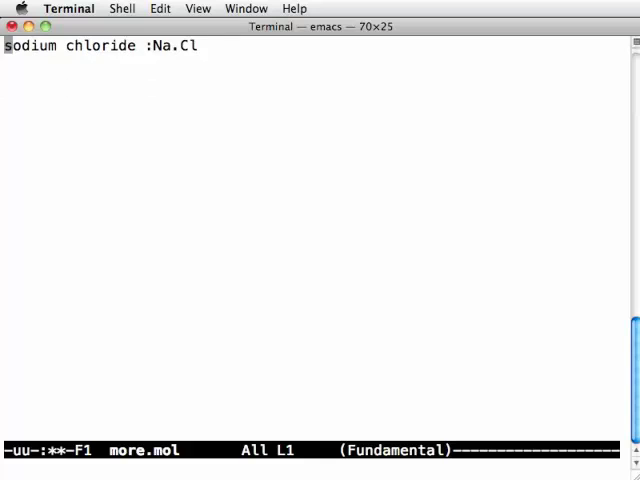
text(potassium)
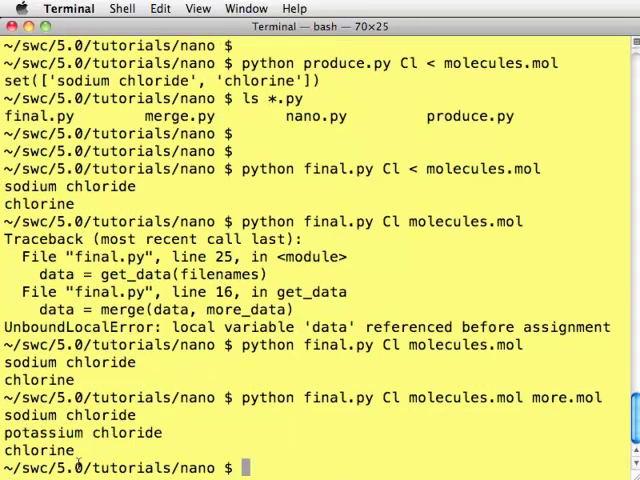
mouse_move(410, 396)
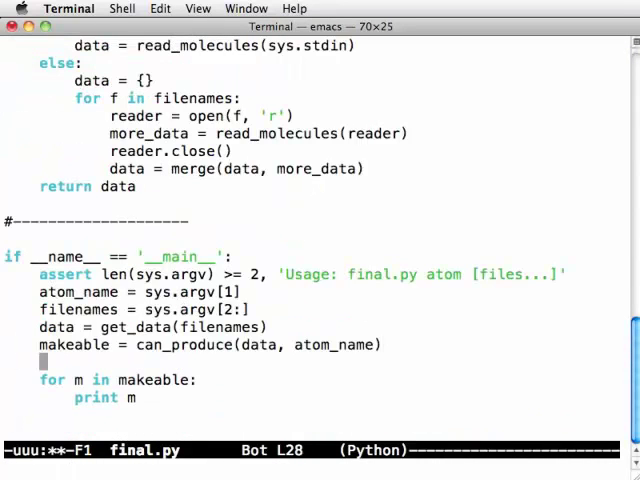
text(makeable =)
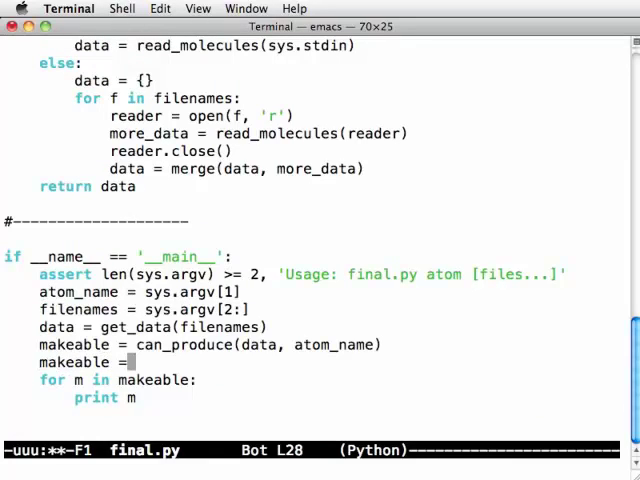
text(list(makeable))
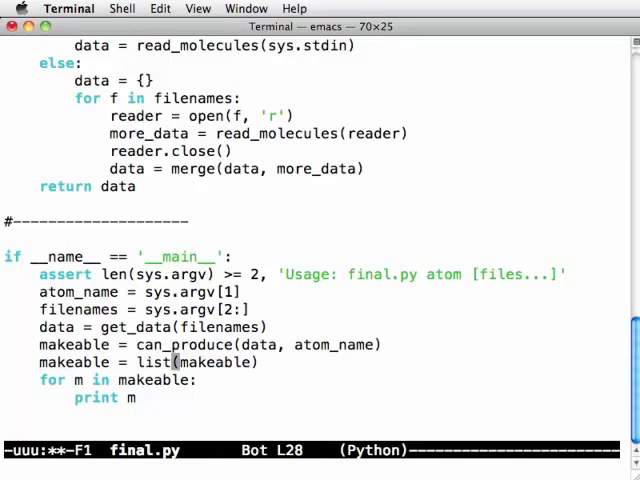